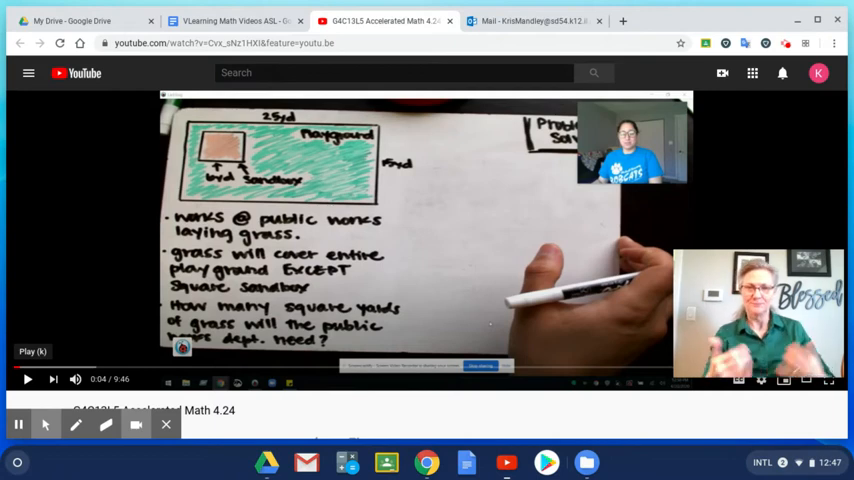
Step: Resume playback of the paused math lesson video from near its beginning
click(28, 380)
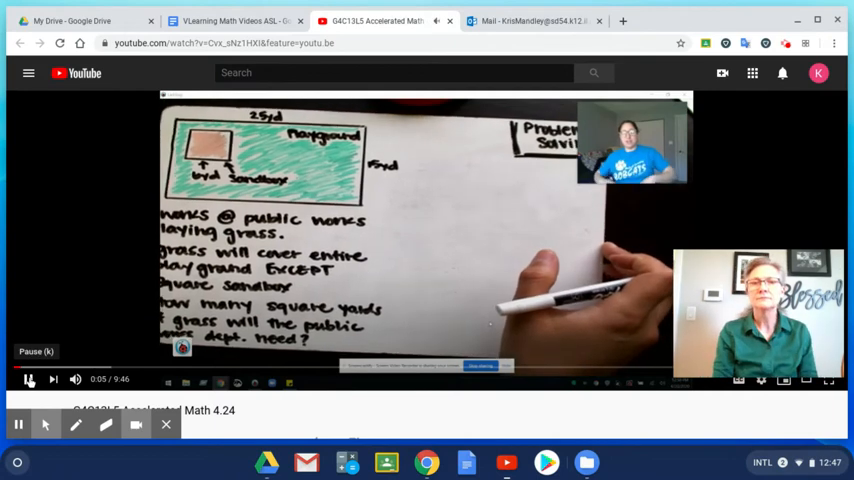